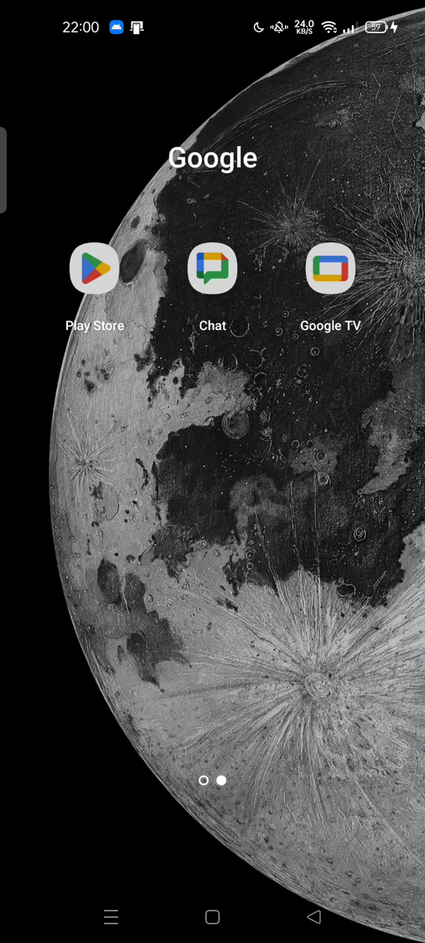
# Launch the Play Store from the home screen.
pyautogui.click(94, 269)
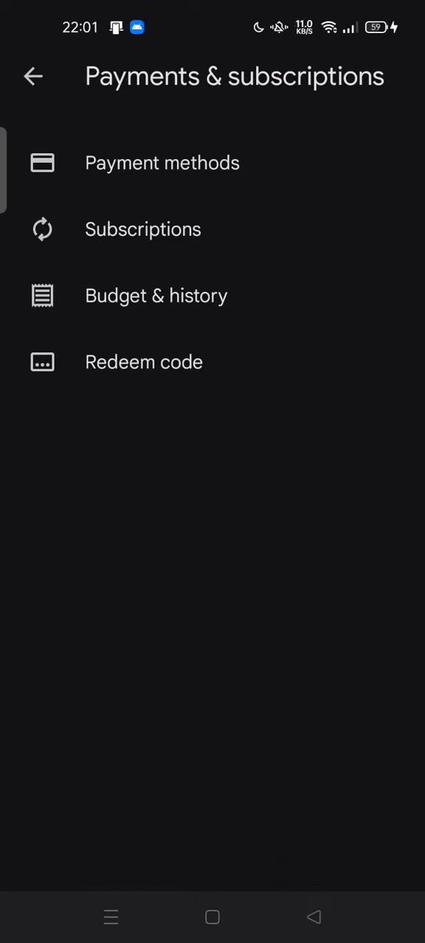
# Start canceling the Picsart Pro yearly subscription from the Subscriptions list.
pyautogui.click(141, 230)
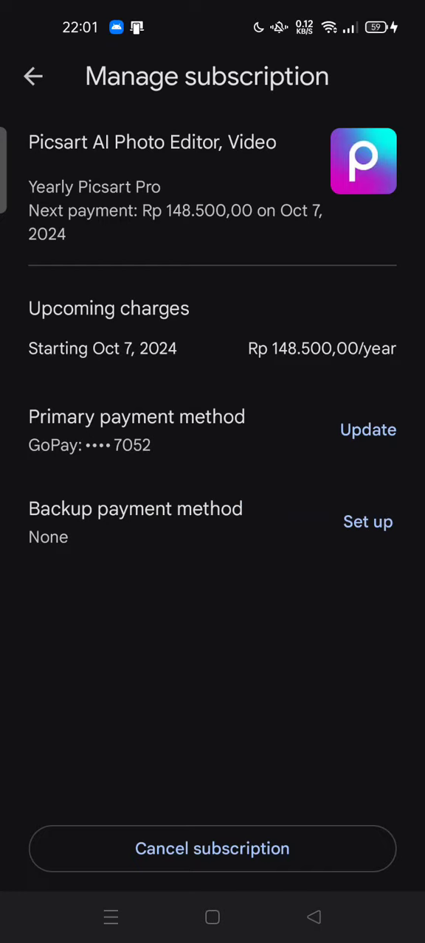
pyautogui.click(212, 849)
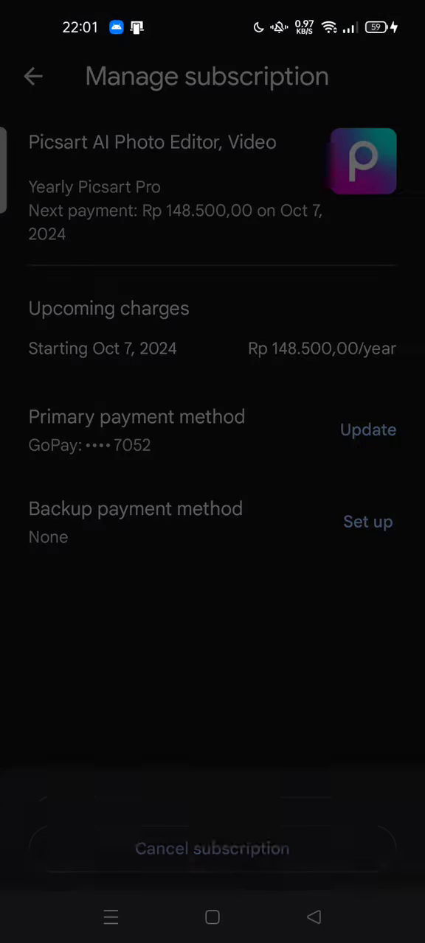
# Try 'Other', then decline to give a cancellation reason and continue to confirmation.
pyautogui.click(212, 849)
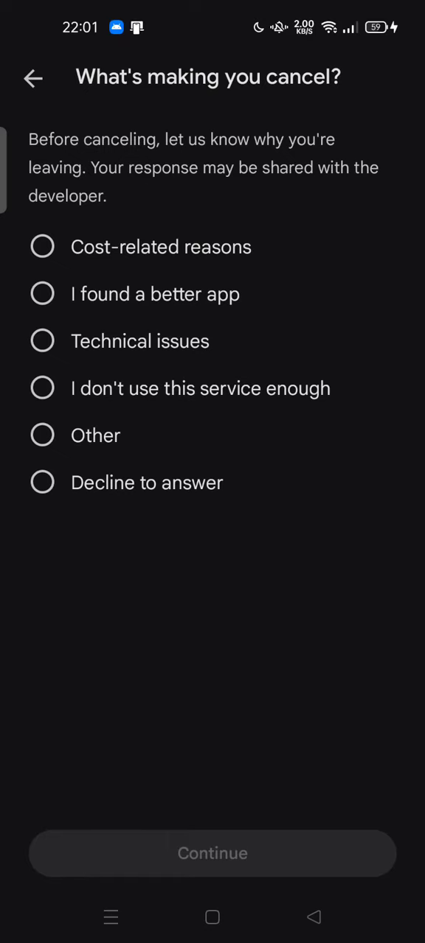
pyautogui.click(42, 435)
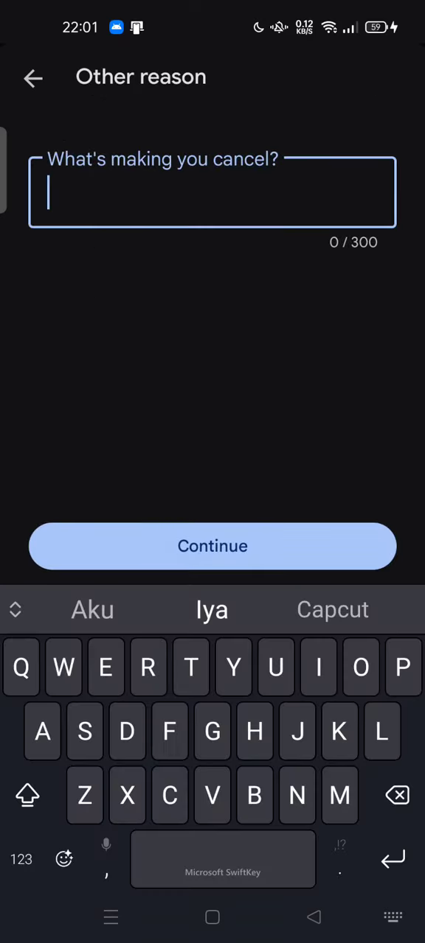
pyautogui.click(32, 76)
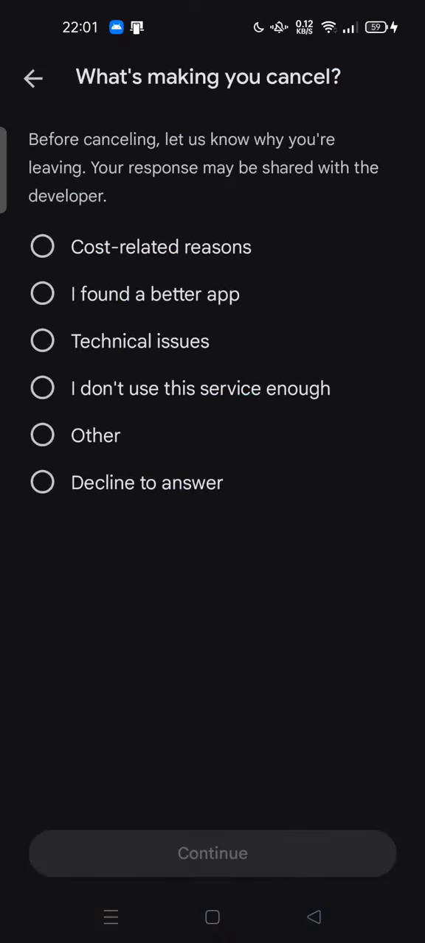
pyautogui.click(41, 482)
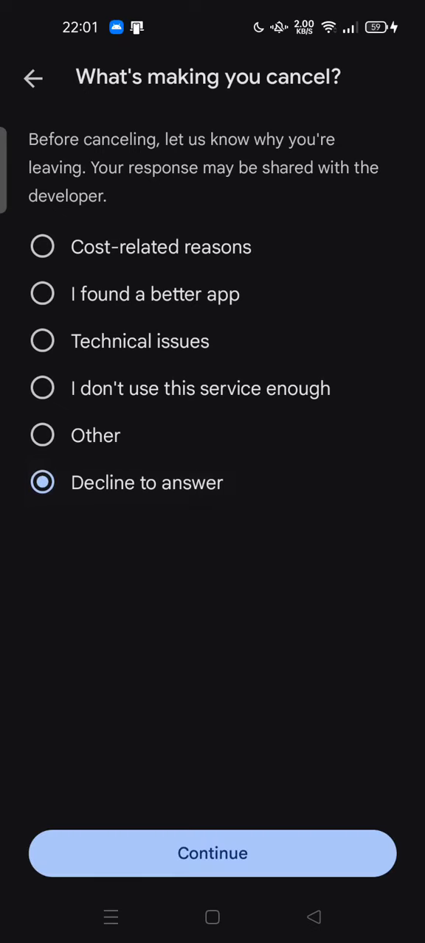
pyautogui.click(212, 854)
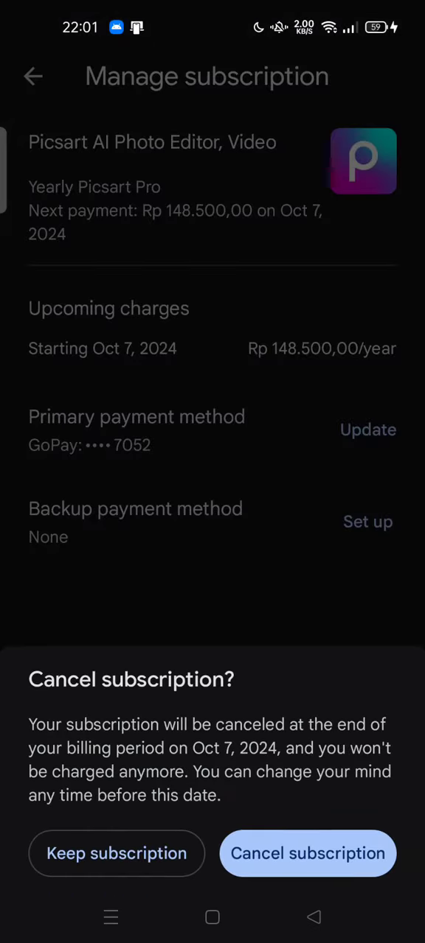
# Confirm the cancellation and return to Subscriptions showing Picsart Pro as Canceled.
pyautogui.click(307, 853)
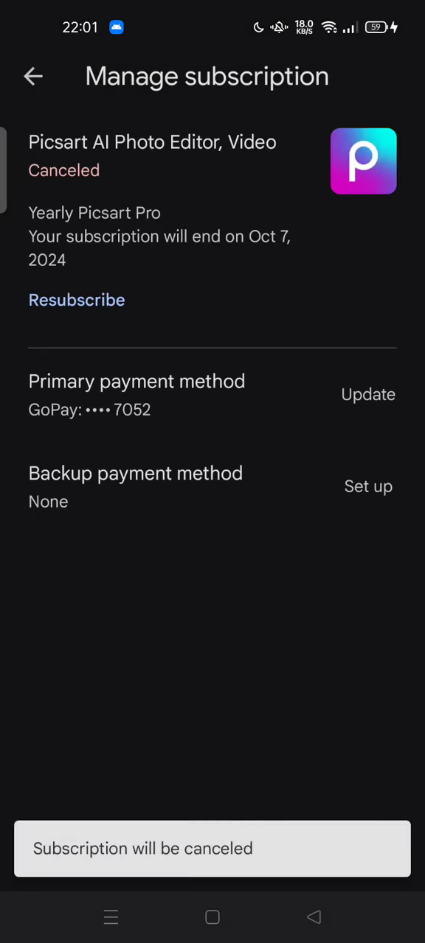
pyautogui.click(33, 77)
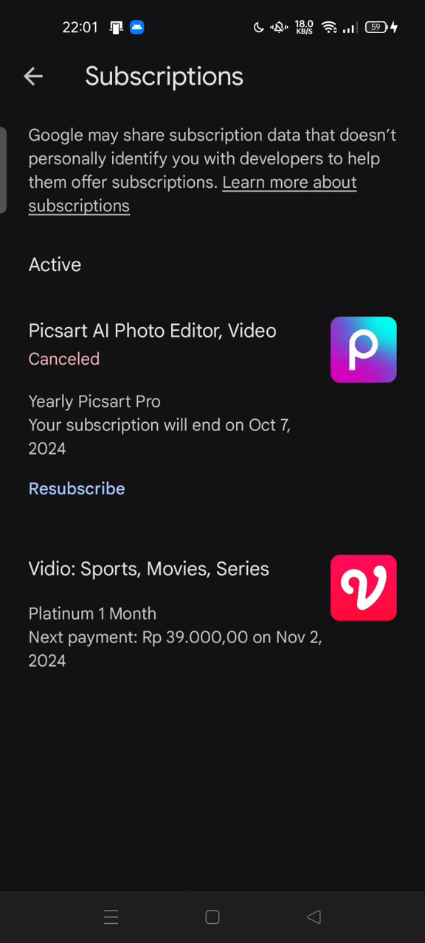